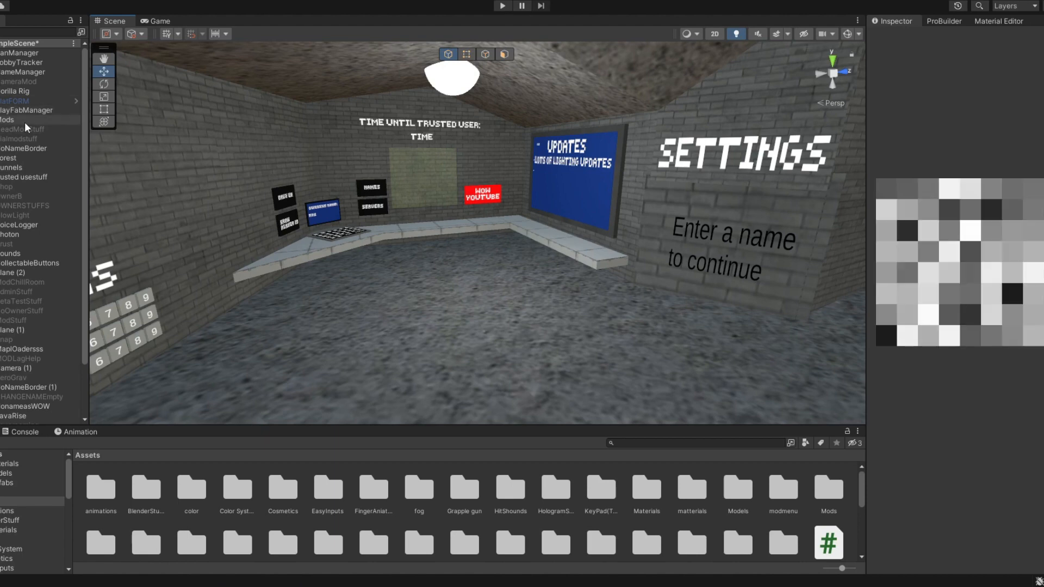
Step: Open the Scenes folder under Assets in the Project window
{"action": "left_click", "coordinate": [24, 109]}
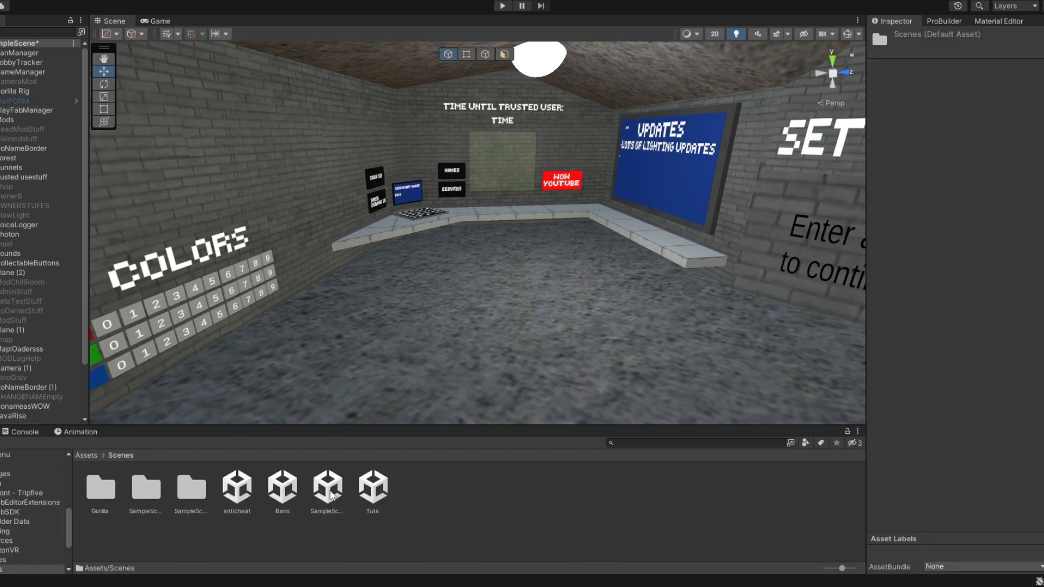
Step: Duplicate SampleScene and save the modified scene, producing the Ban scene copy
{"action": "left_click", "coordinate": [327, 492]}
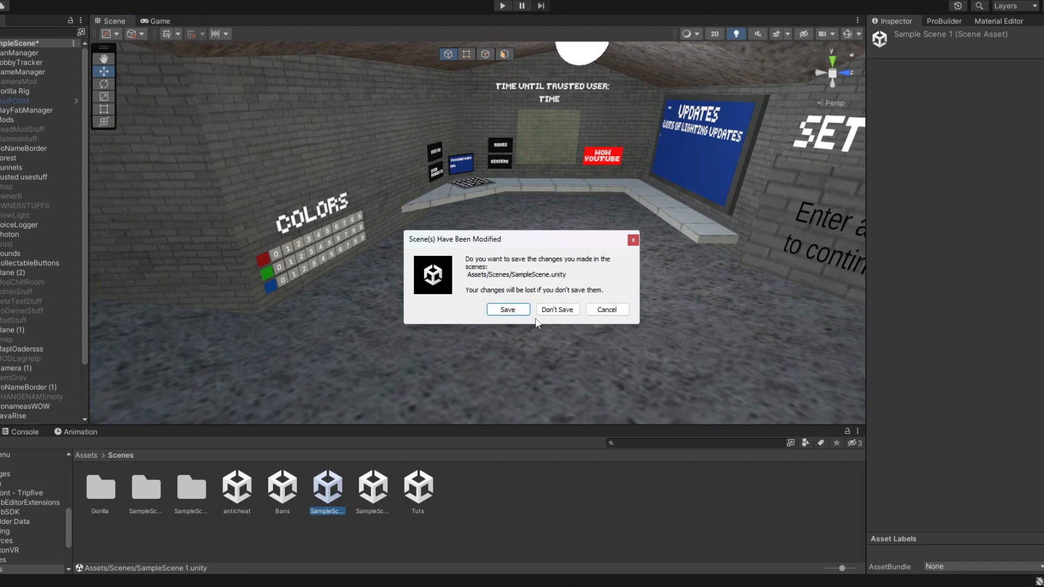
{"action": "left_click", "coordinate": [557, 309]}
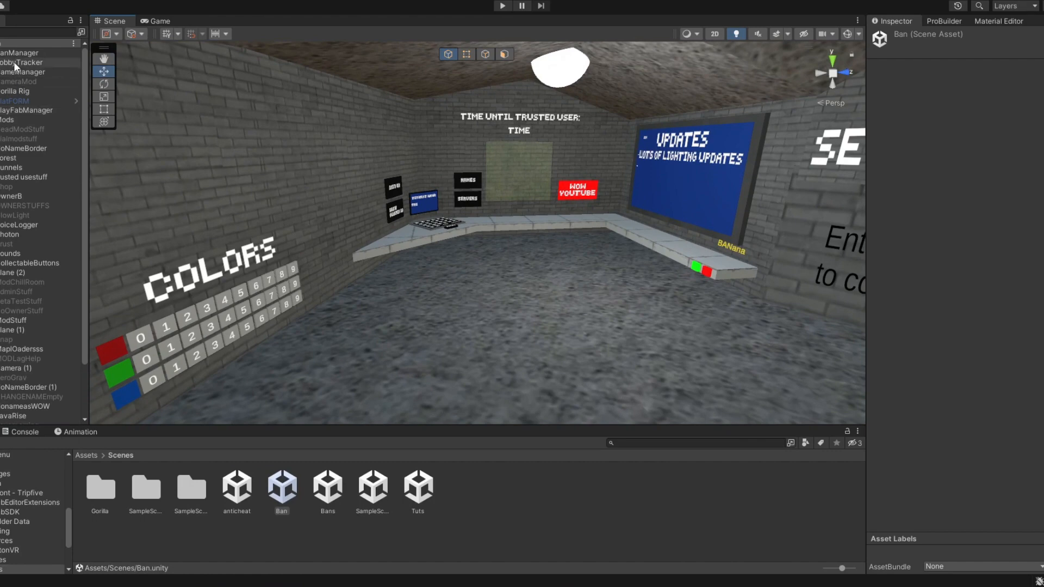
Step: Inspect the NameManager and Photon objects, then enter Play mode to test the scene
{"action": "left_click", "coordinate": [22, 52]}
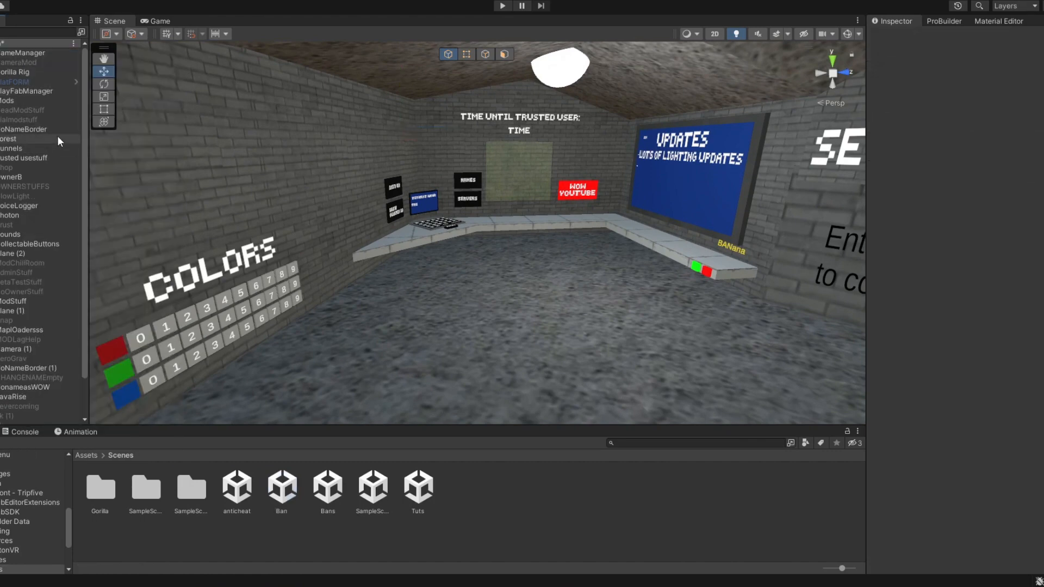
{"action": "left_click", "coordinate": [22, 52]}
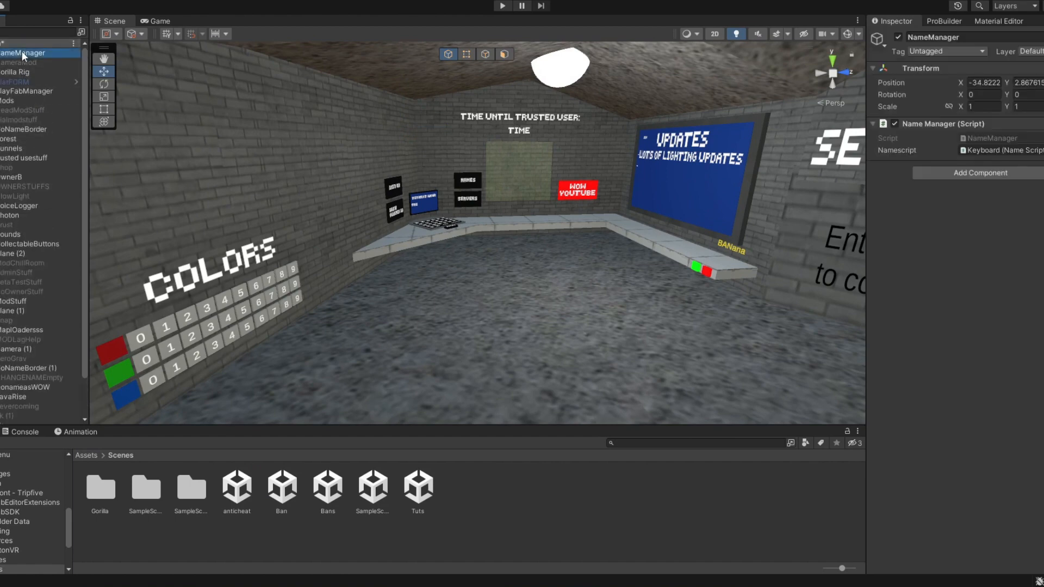
{"action": "left_click", "coordinate": [17, 72]}
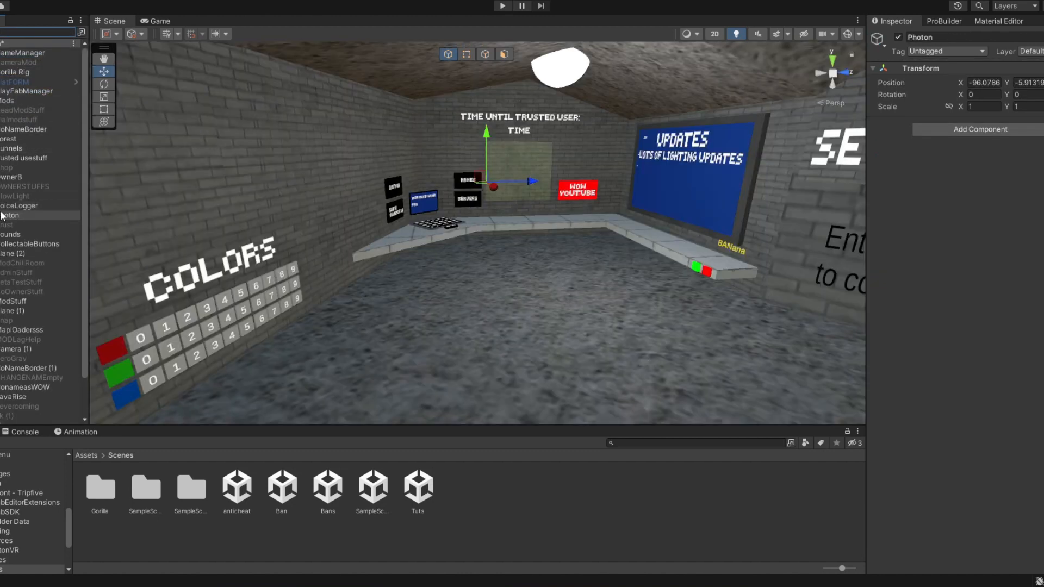
{"action": "right_click", "coordinate": [13, 215]}
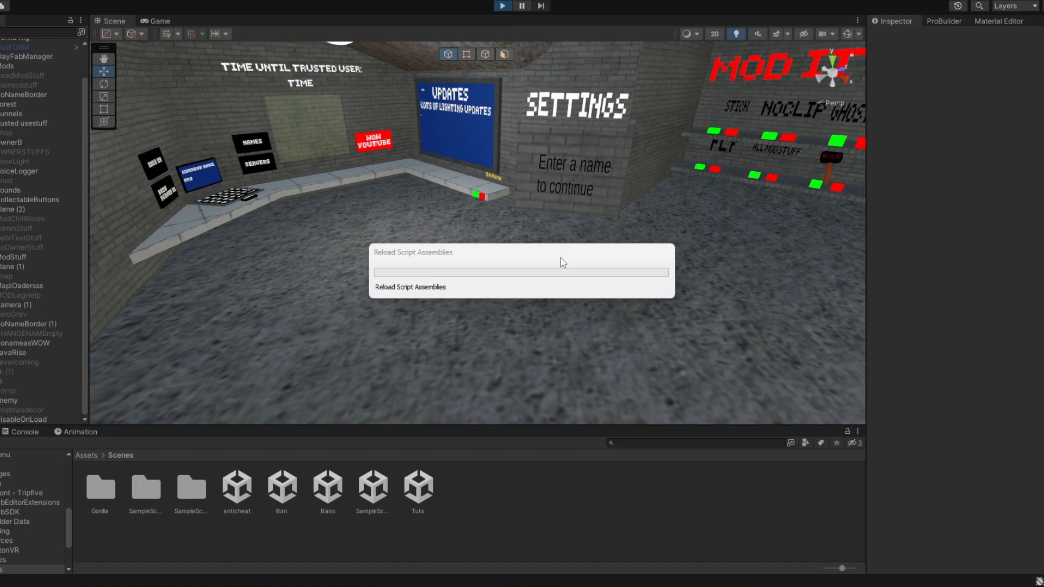
{"action": "left_click", "coordinate": [158, 21]}
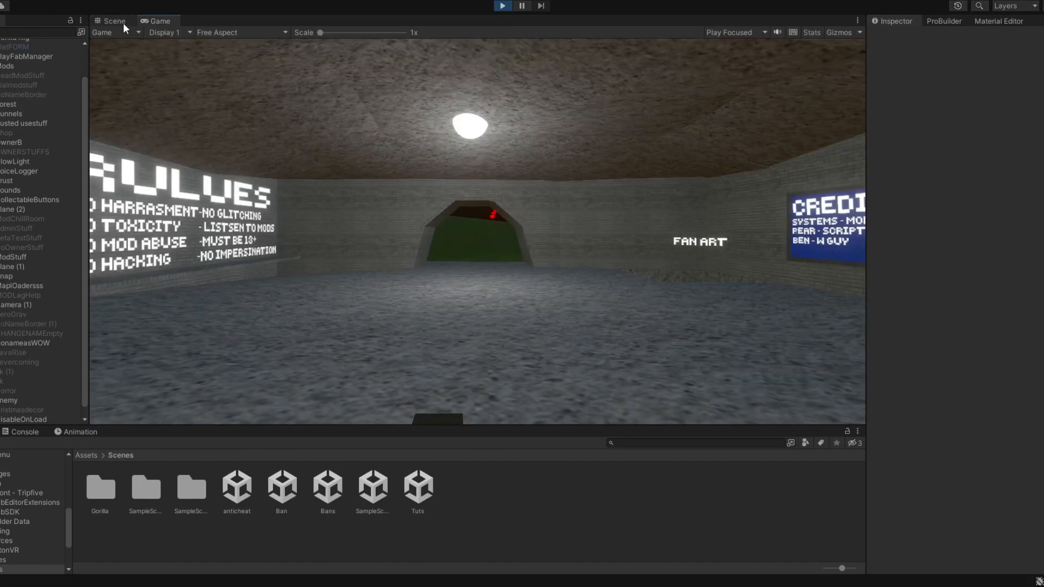
Step: Inspect the Color object, stop Play mode, and select the Colors board for removal
{"action": "left_click", "coordinate": [111, 20]}
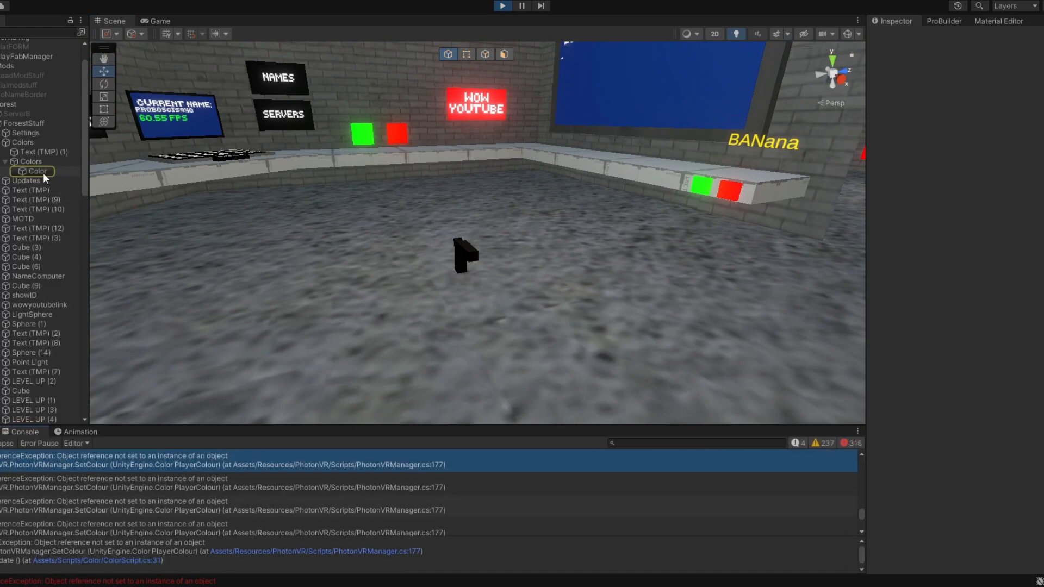
{"action": "left_click", "coordinate": [36, 171]}
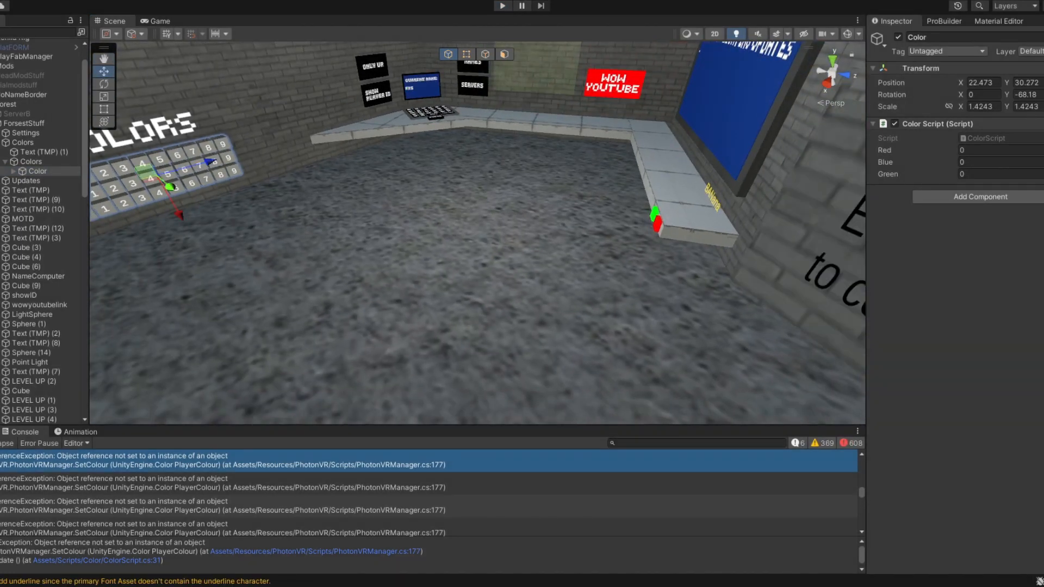
{"action": "left_click", "coordinate": [798, 442]}
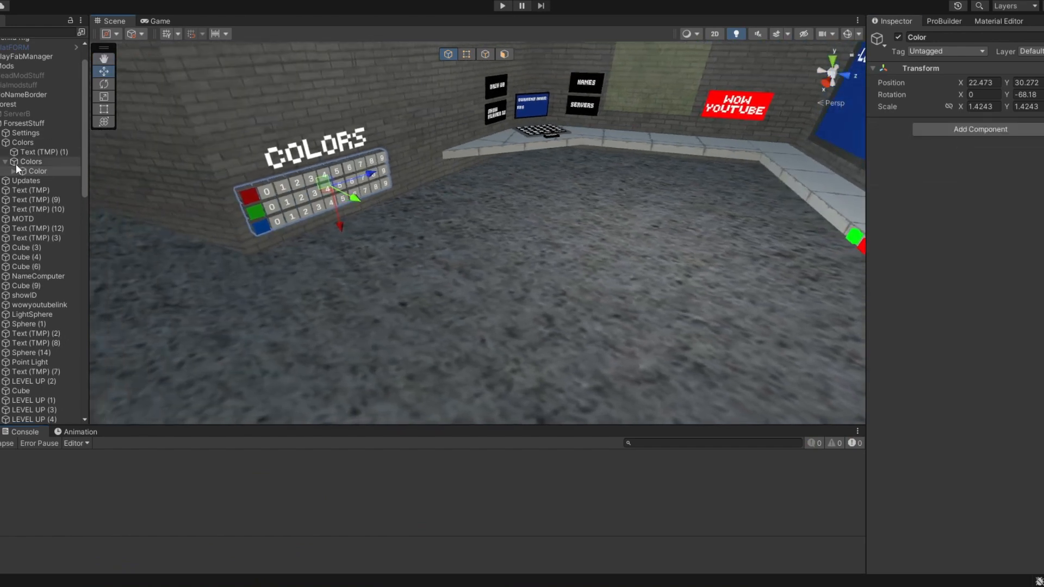
{"action": "left_click", "coordinate": [23, 142]}
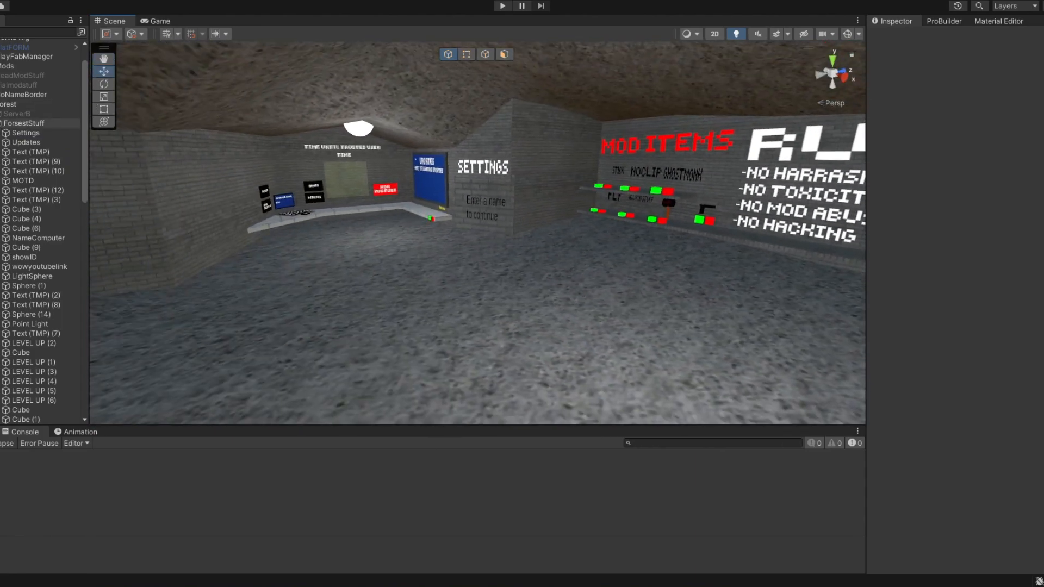
Step: Select the LightSphere point lights to colour them red, and browse all project materials
{"action": "left_click", "coordinate": [28, 285]}
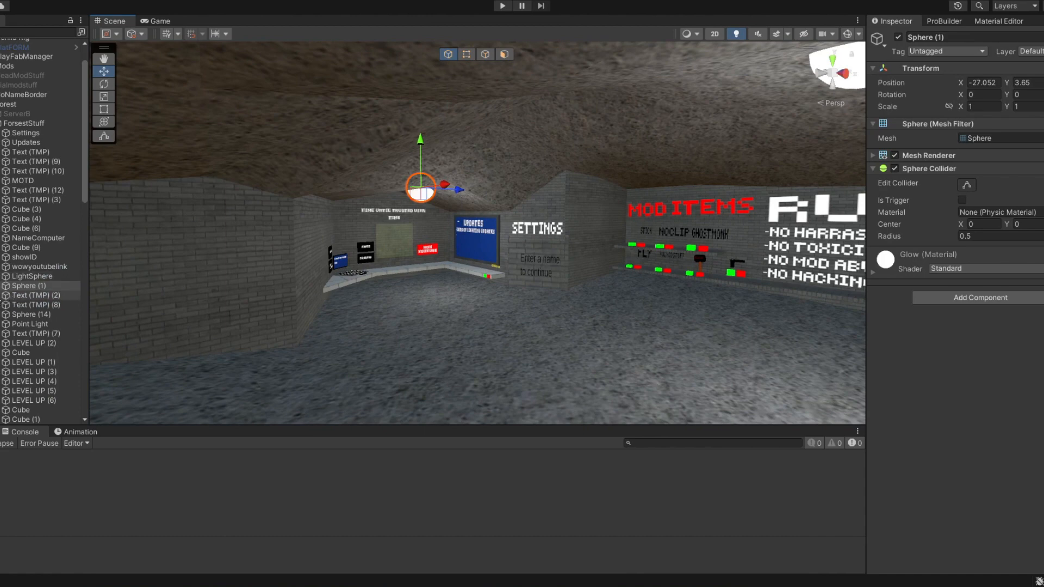
{"action": "left_click", "coordinate": [28, 276]}
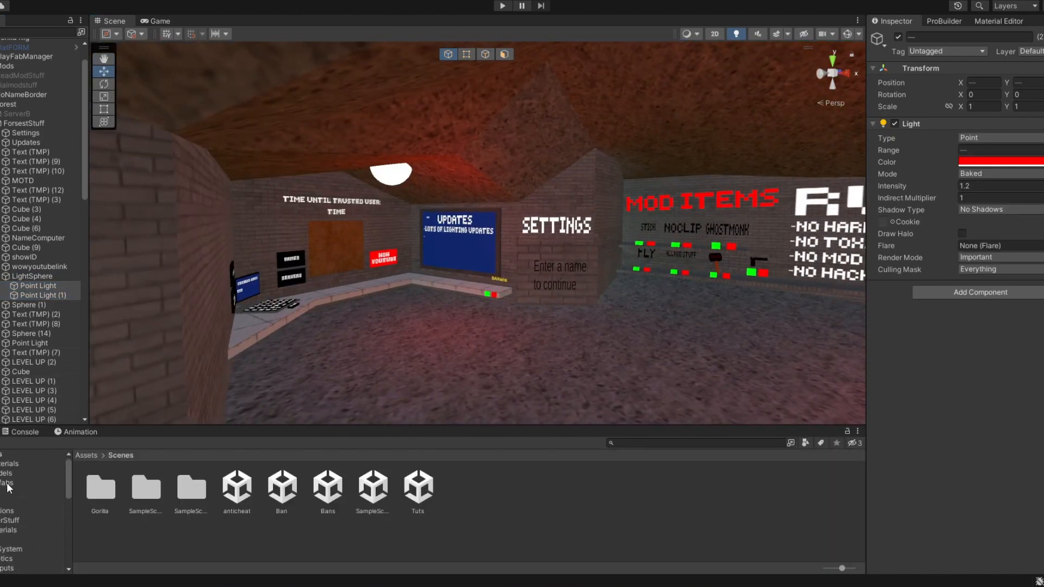
{"action": "left_click", "coordinate": [8, 477]}
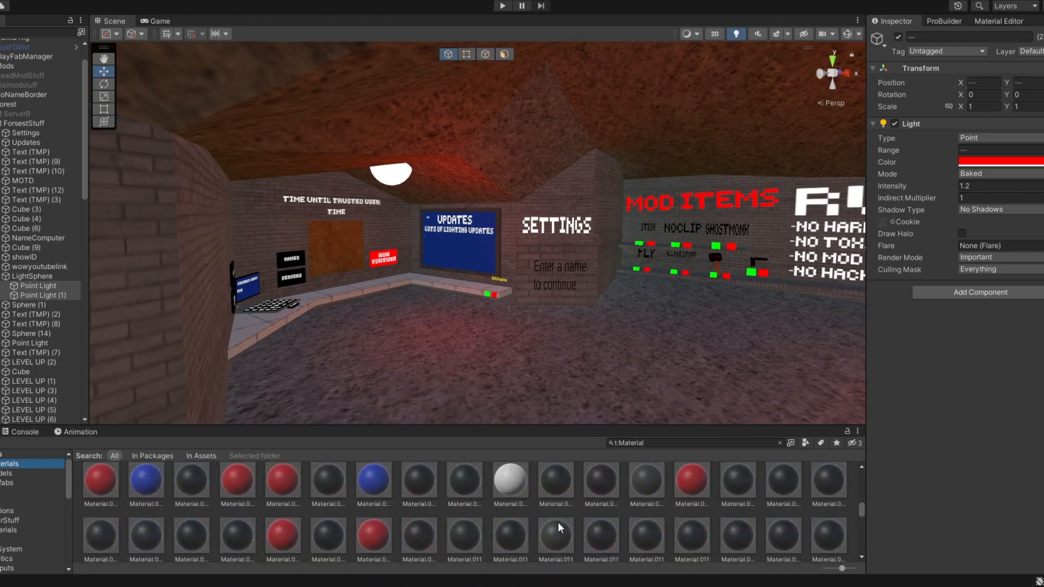
{"action": "scroll", "scroll_direction": "down", "scroll_amount": 3}
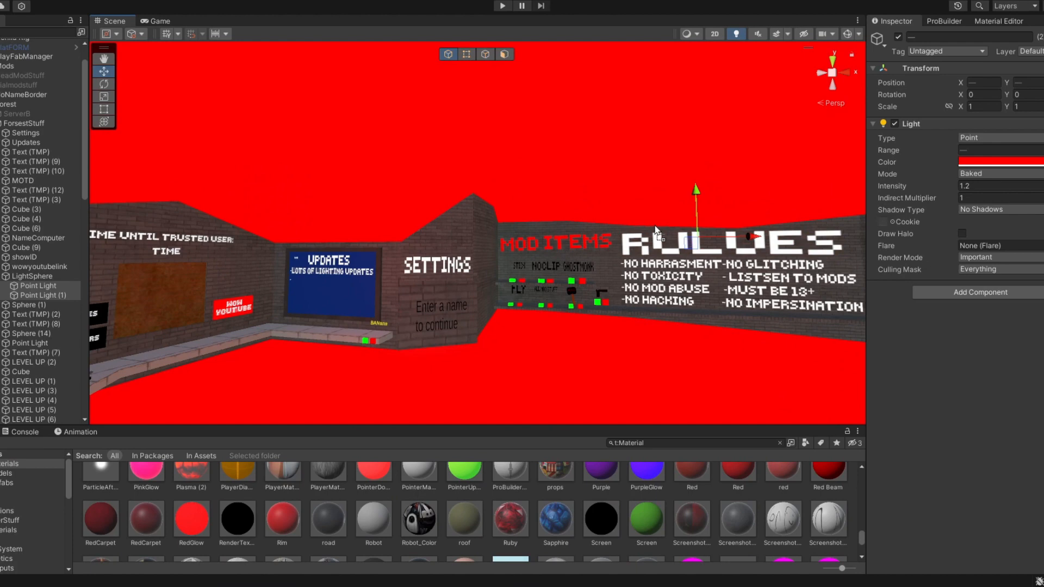
{"action": "left_click", "coordinate": [33, 276]}
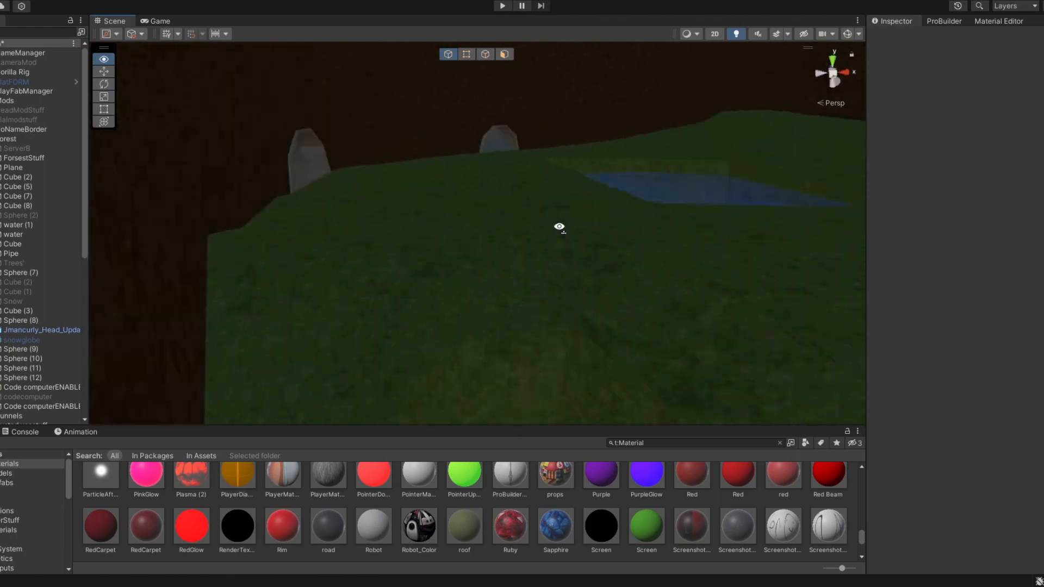
{"action": "left_click", "coordinate": [15, 234]}
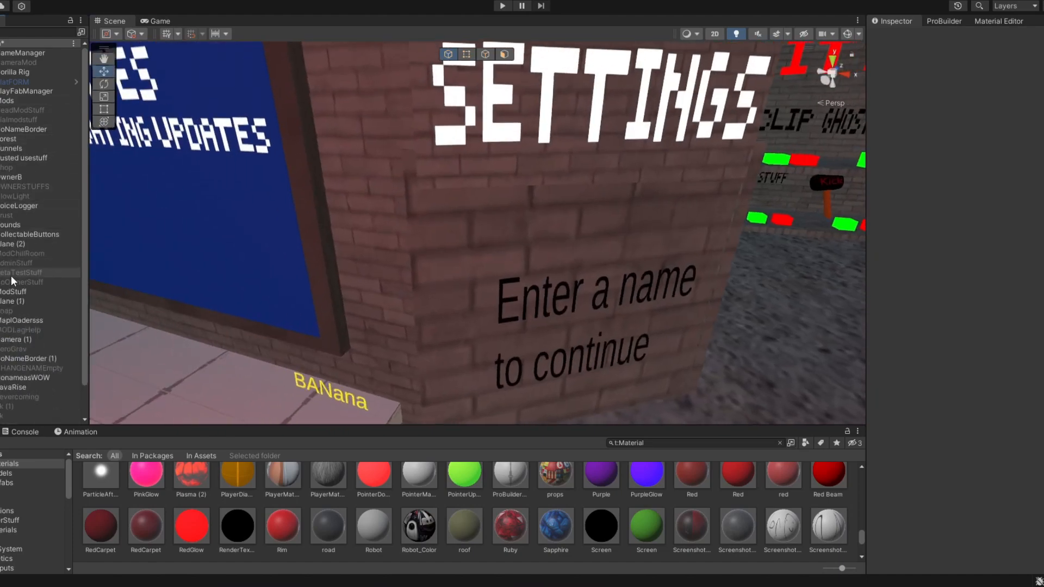
{"action": "left_click", "coordinate": [15, 291]}
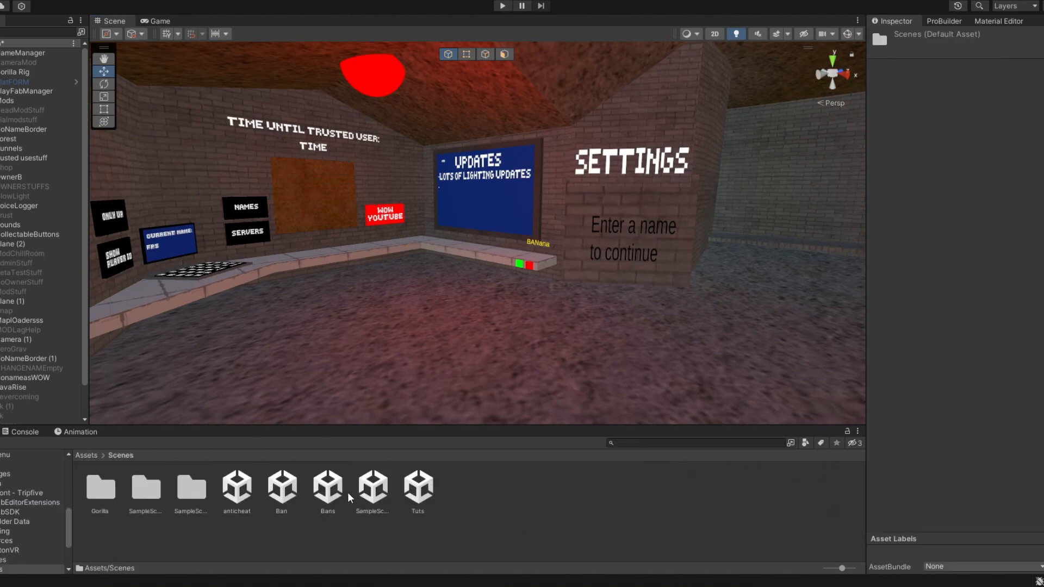
{"action": "double_click", "coordinate": [373, 488]}
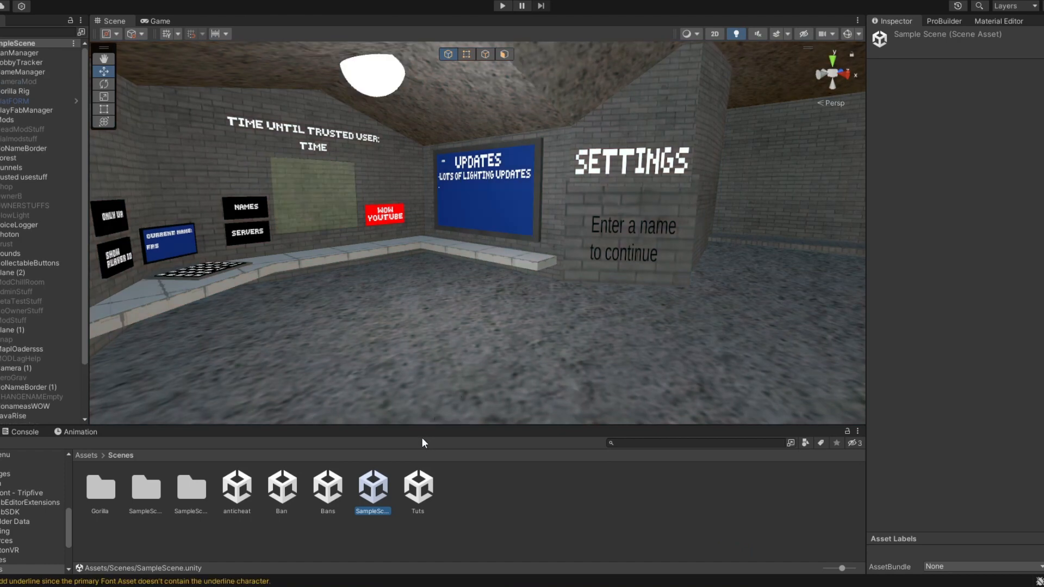
{"action": "mouse_move", "coordinate": [307, 496]}
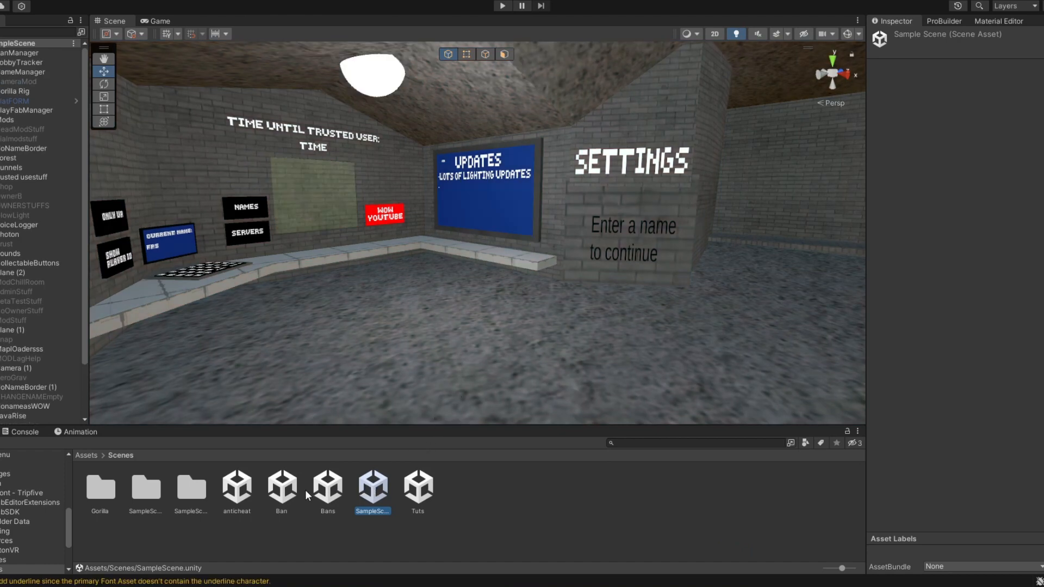
{"action": "left_click", "coordinate": [281, 490]}
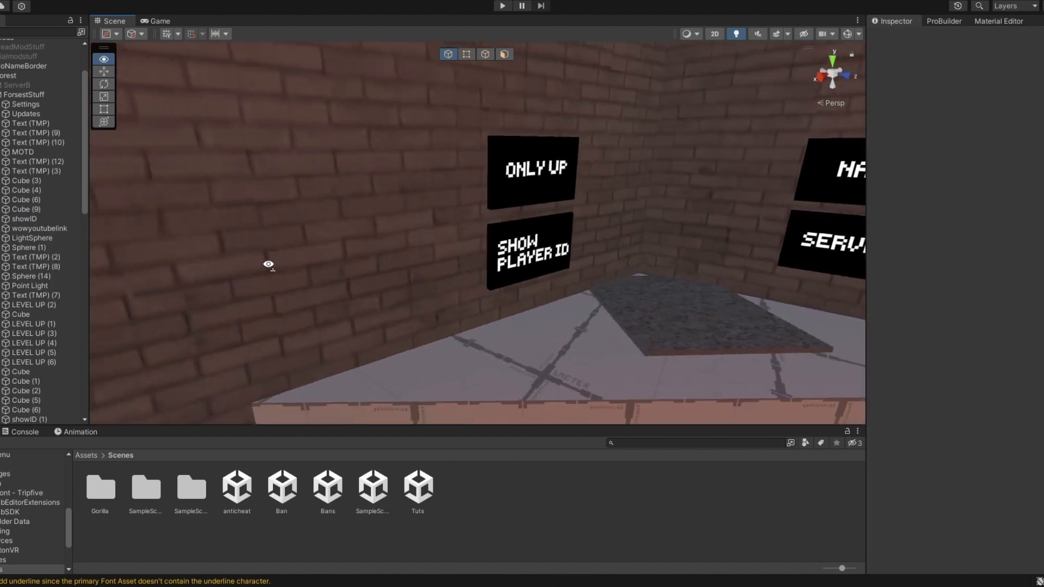
{"action": "left_click", "coordinate": [30, 220]}
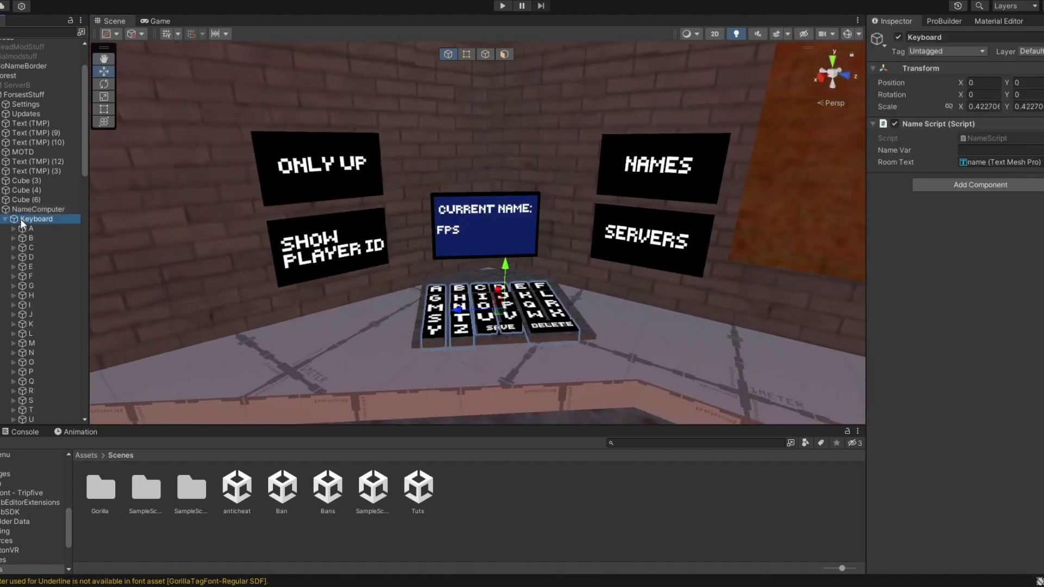
{"action": "left_click", "coordinate": [883, 123]}
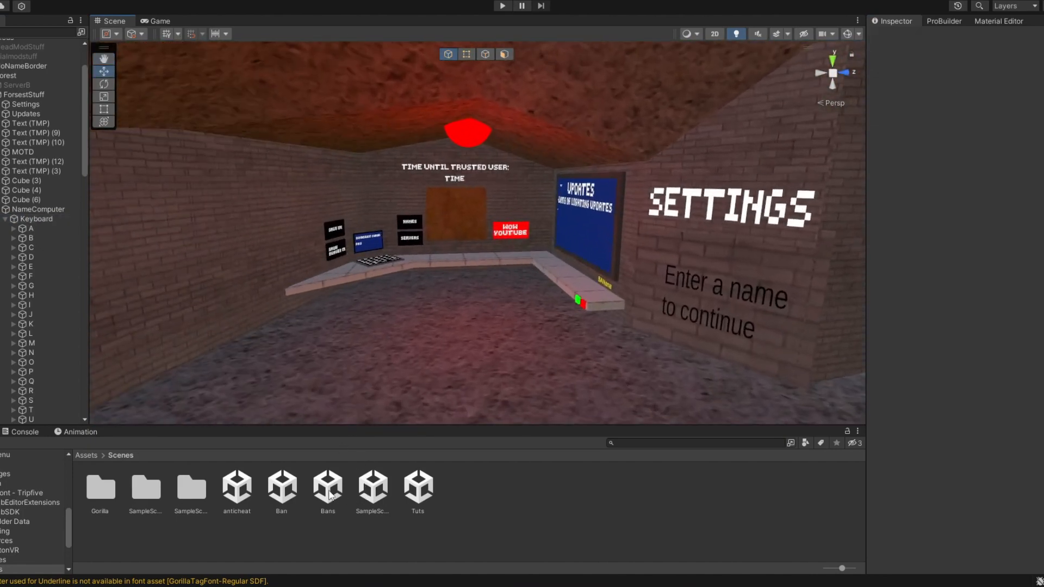
Step: Open SampleScene, then open the Ban scene, triggering the unsaved-changes prompt
{"action": "double_click", "coordinate": [373, 492]}
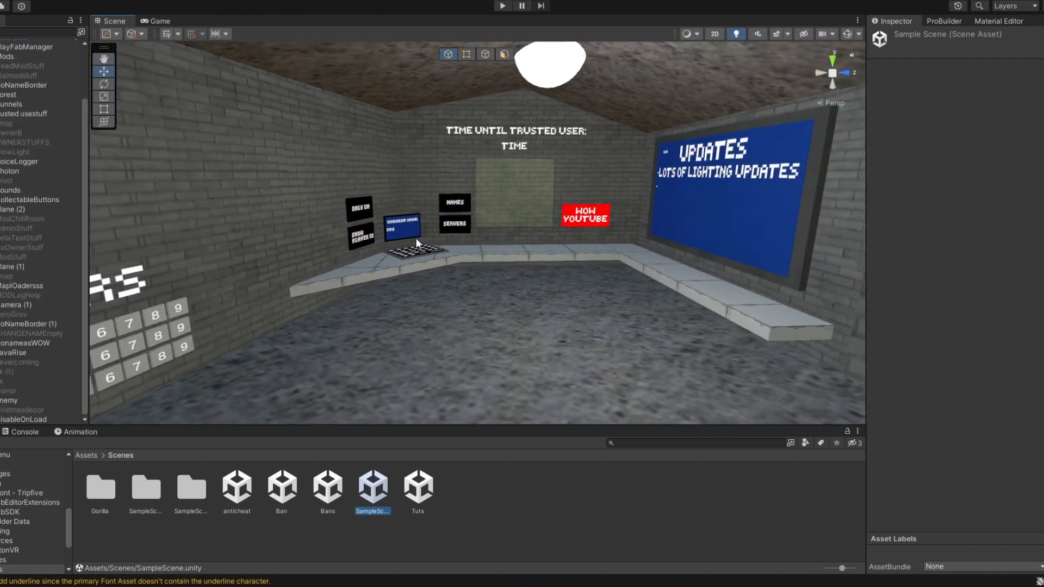
{"action": "left_click", "coordinate": [26, 110]}
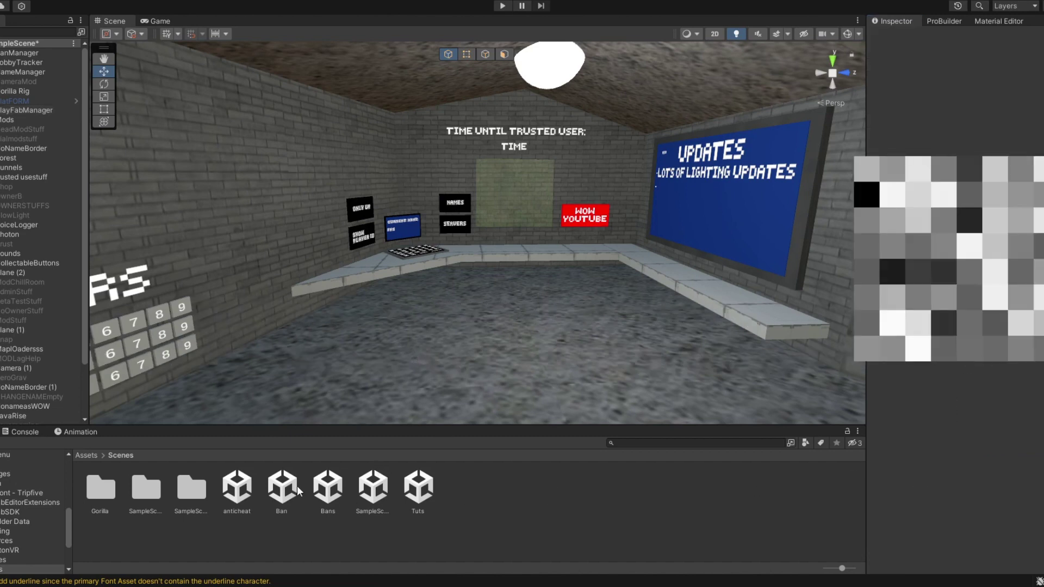
{"action": "double_click", "coordinate": [281, 490]}
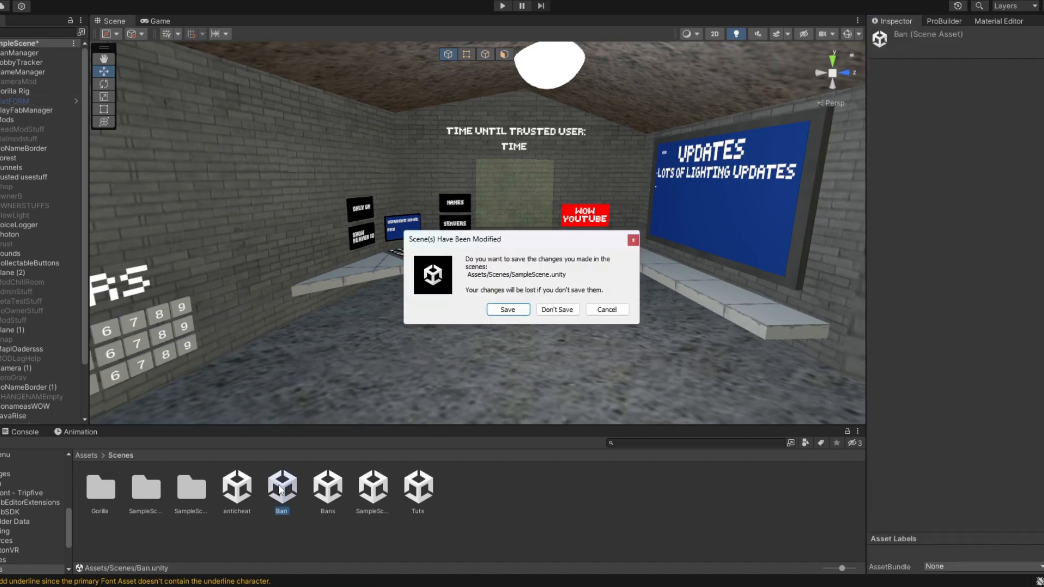
Step: Answer the modified-scenes prompt so the Ban scene can open
{"action": "left_click", "coordinate": [557, 309]}
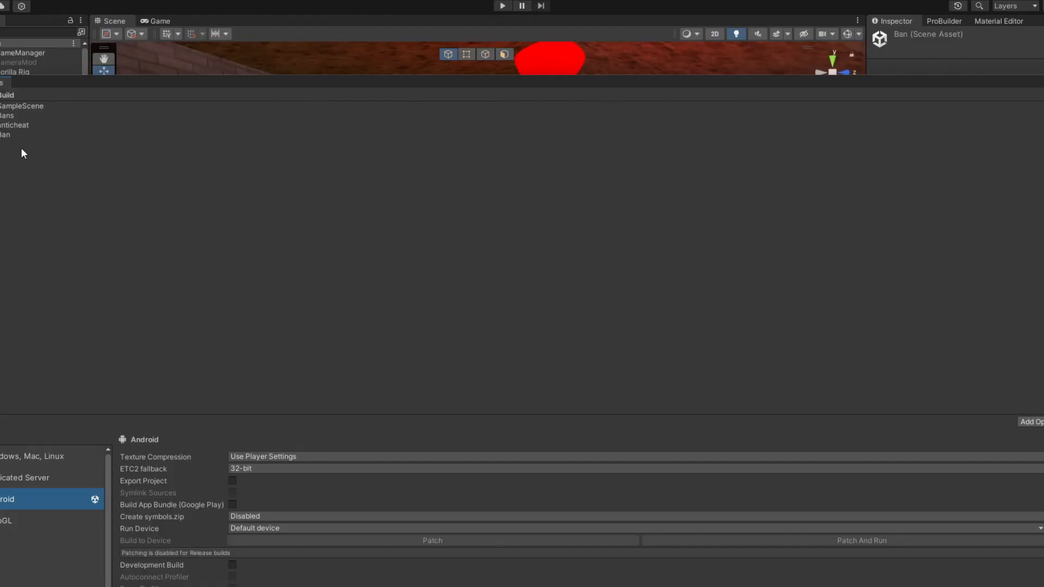
{"action": "mouse_move", "coordinate": [143, 80]}
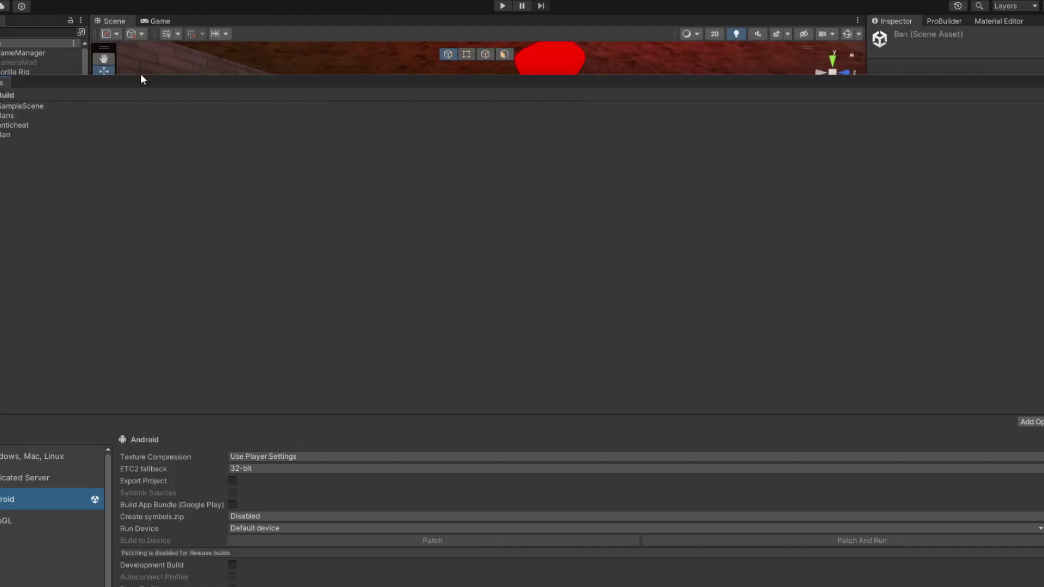
{"action": "mouse_move", "coordinate": [992, 376]}
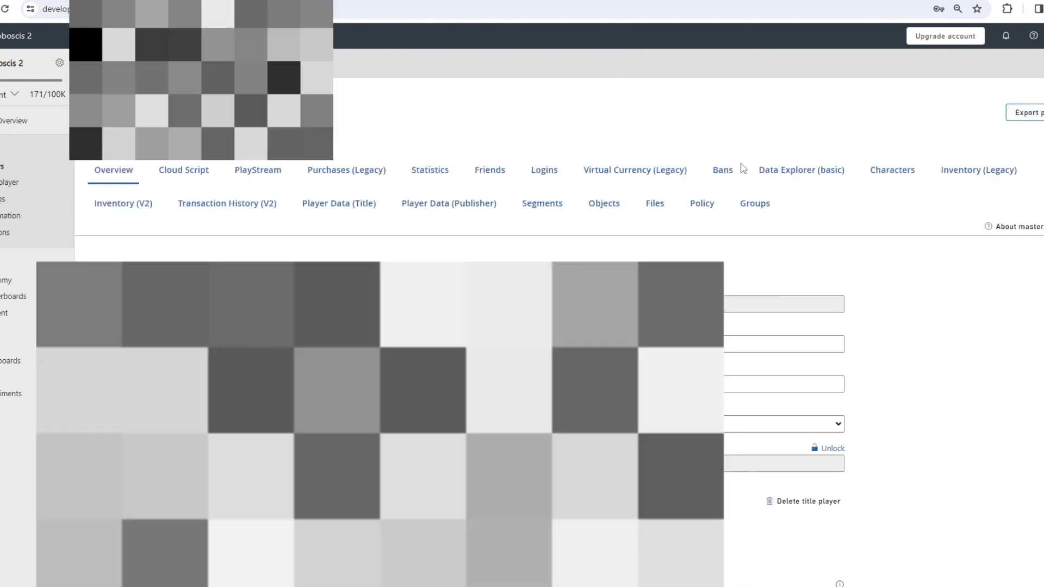
Step: In the Bans tab, ban the player for 3973 hours with reason 'mod abuse'
{"action": "left_click", "coordinate": [723, 169]}
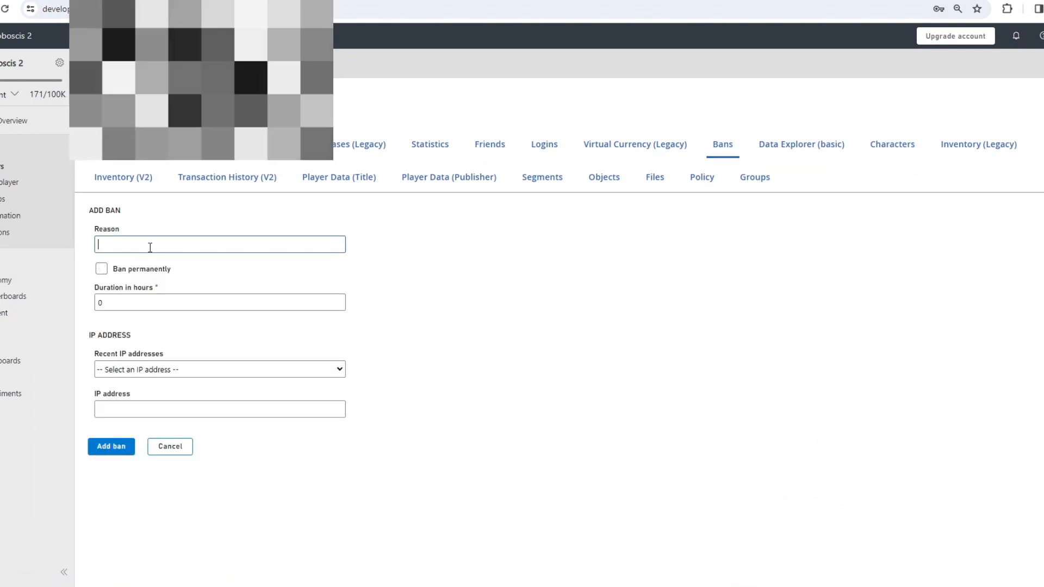
{"action": "type", "text": "mod abuse"}
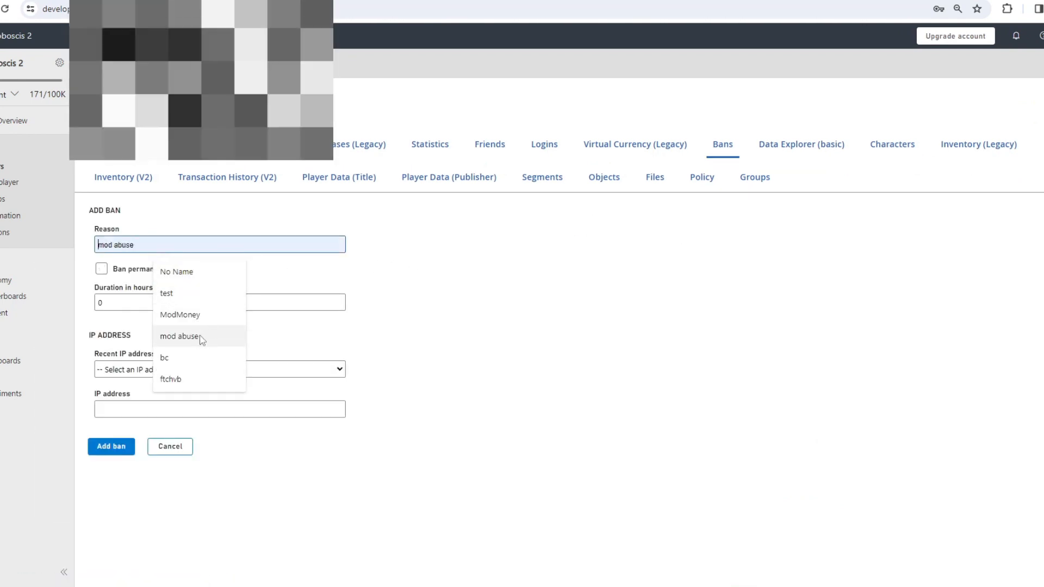
{"action": "left_click", "coordinate": [176, 271]}
{"action": "type", "text": "3973"}
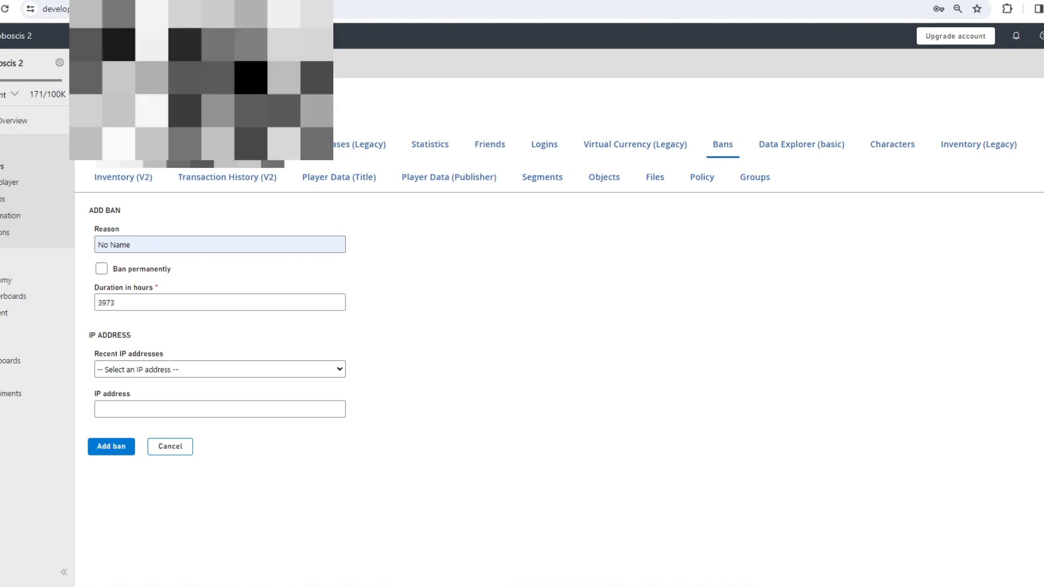
{"action": "left_click", "coordinate": [113, 171]}
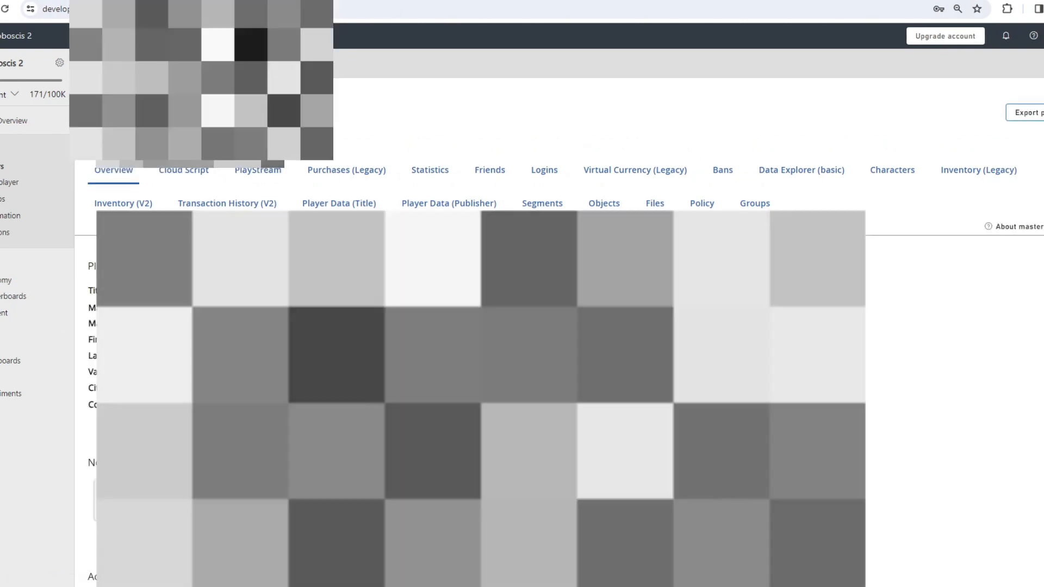